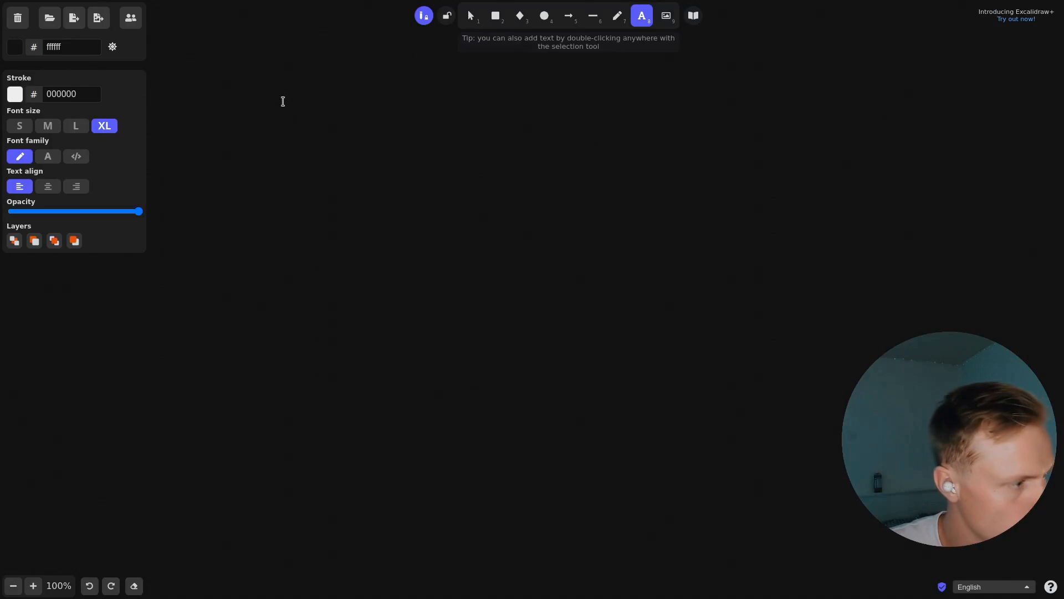
Type the label 'Write -> compile -> Run' and start a second line 'Run -> Wr' beneath it.
text(Write -> compil)
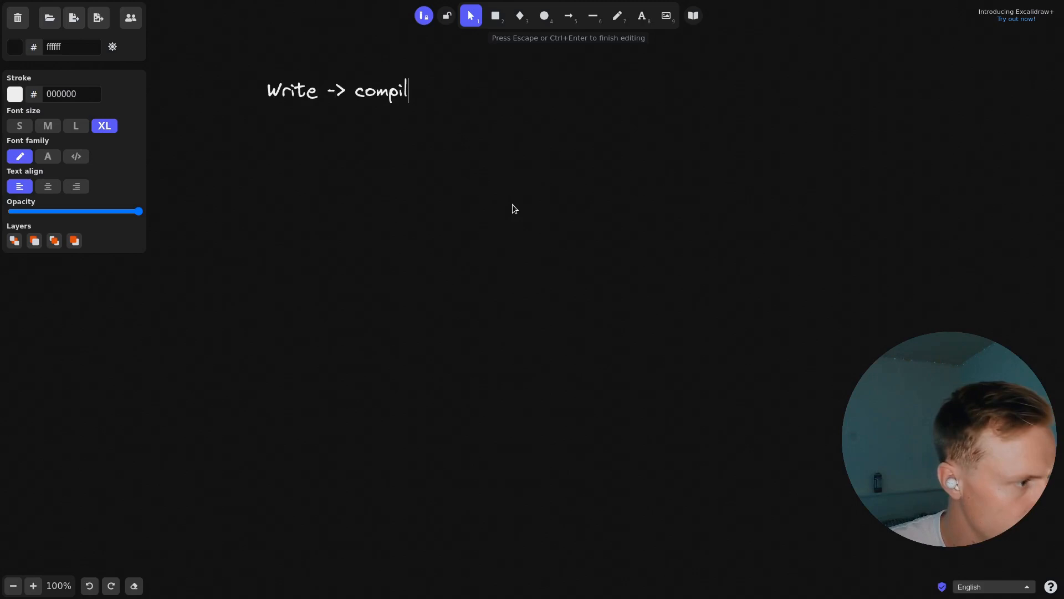
text(e -> Run)
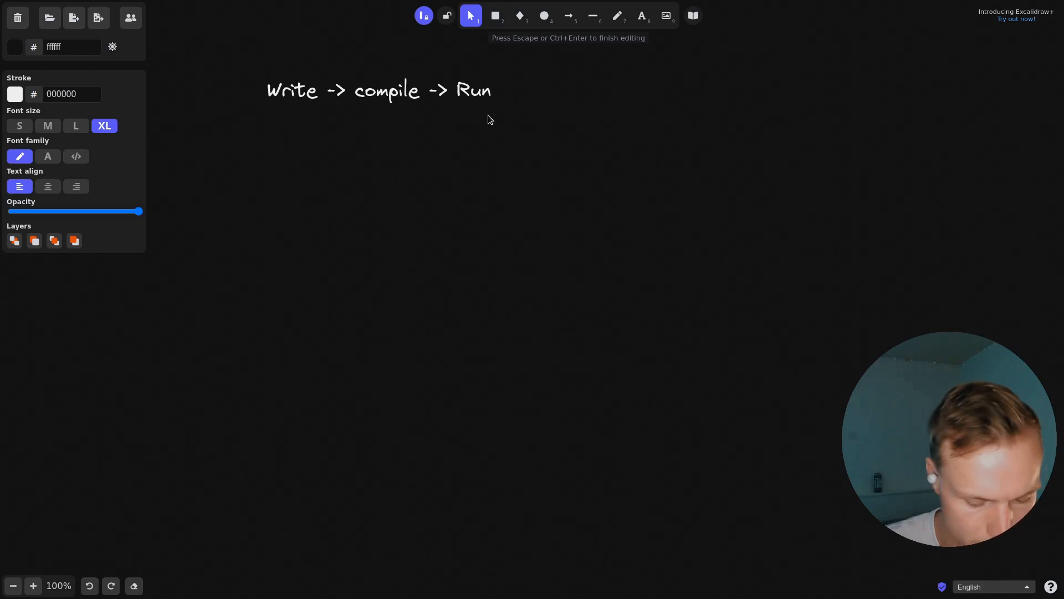
text(Run -> Wr)
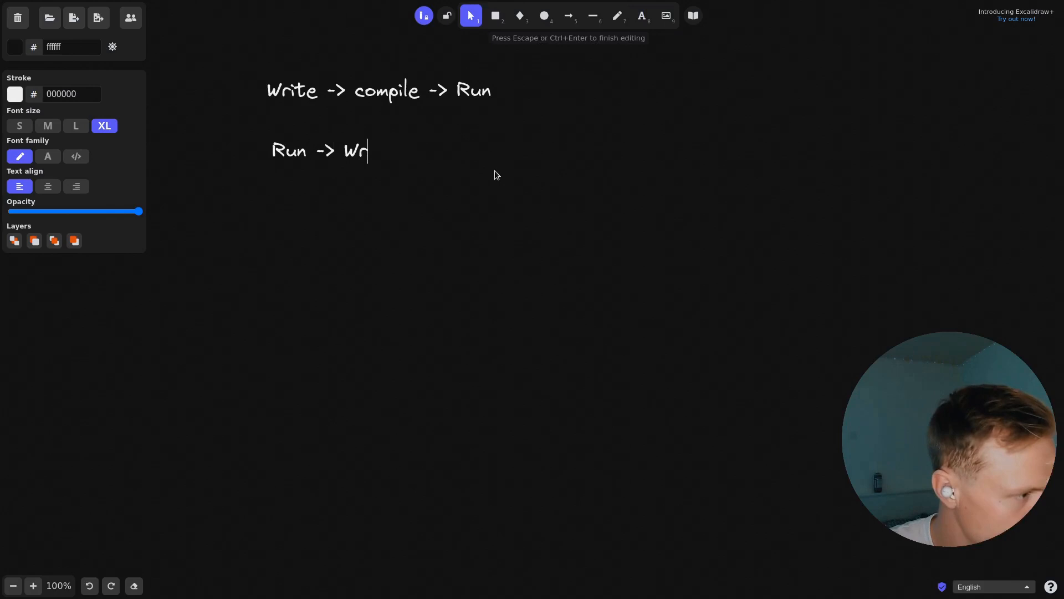
Choose the freehand Draw tool to sketch loop arrows around 'Run -> Write -> Compile'.
click(618, 15)
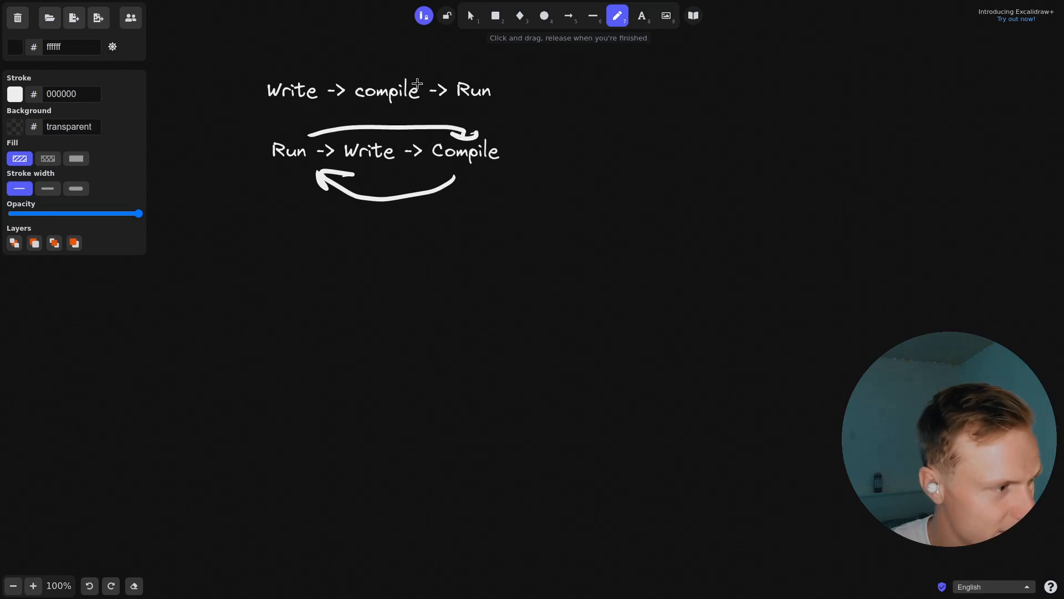
mouse_move(595, 266)
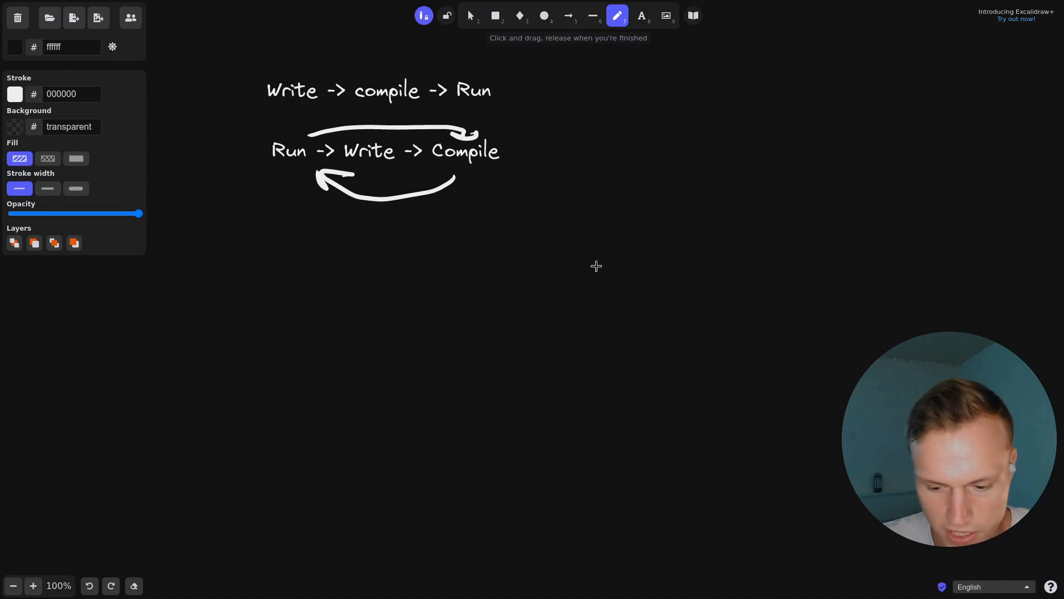
Handwrite 'Image' right of the loop and start typing 'cl:loop' inside the box.
drag(312, 230, 614, 404)
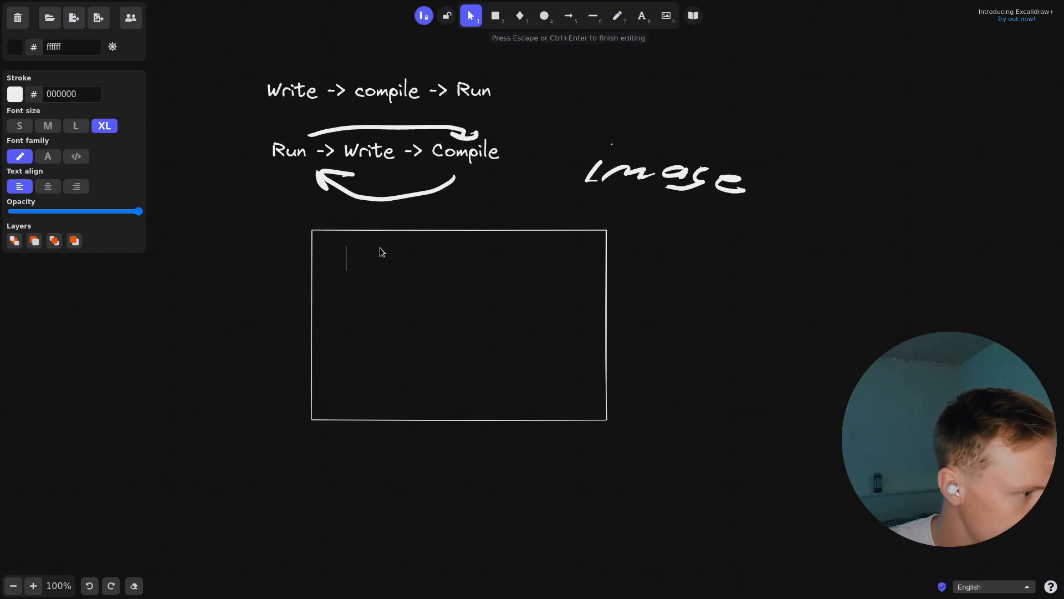
text(cli)
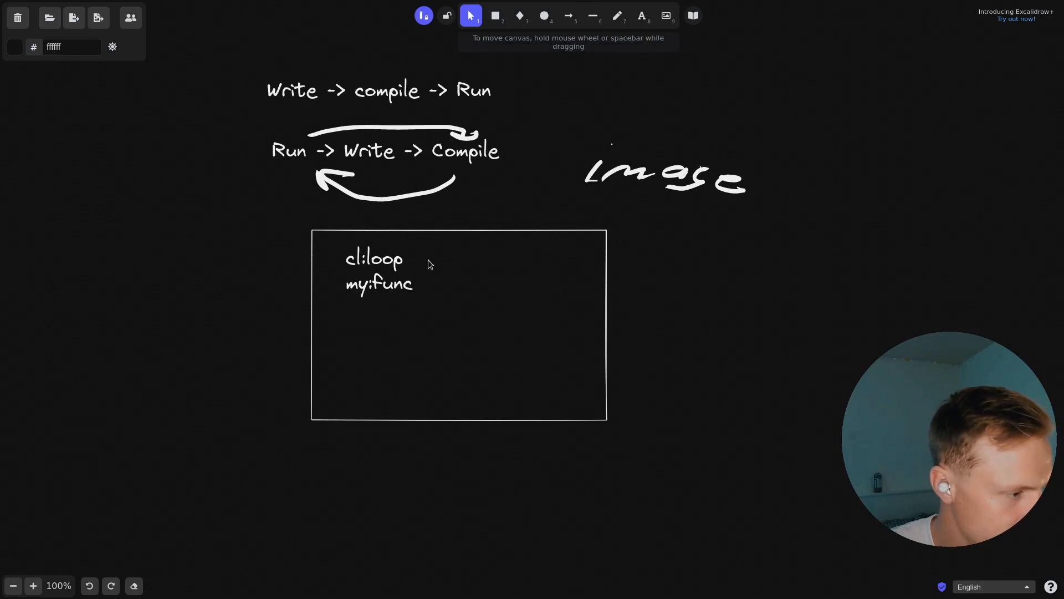
mouse_move(328, 260)
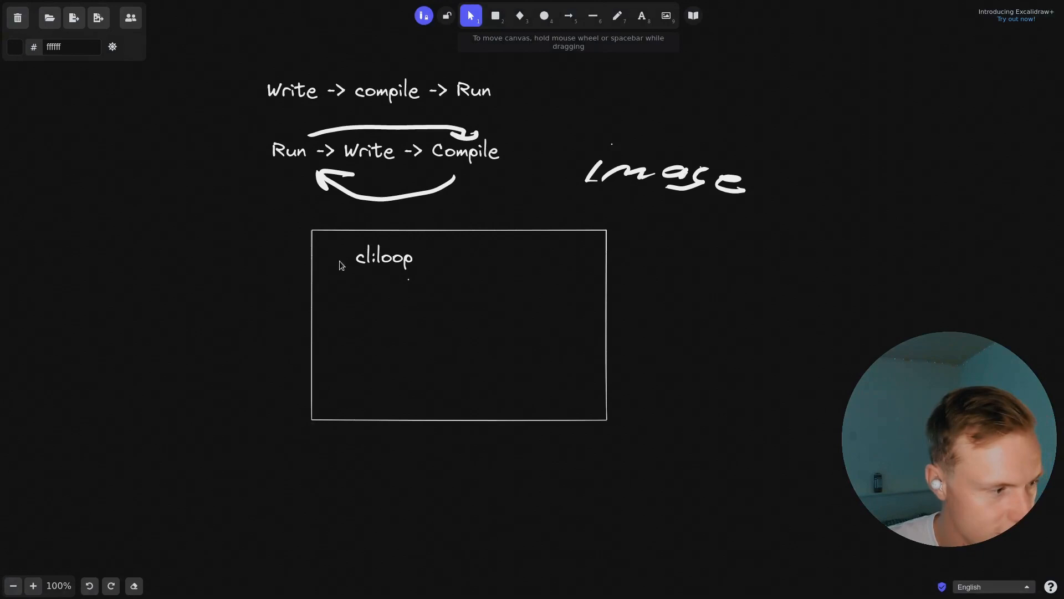
Switch to the freehand Draw tool while reworking the cl: entries and image label.
click(617, 15)
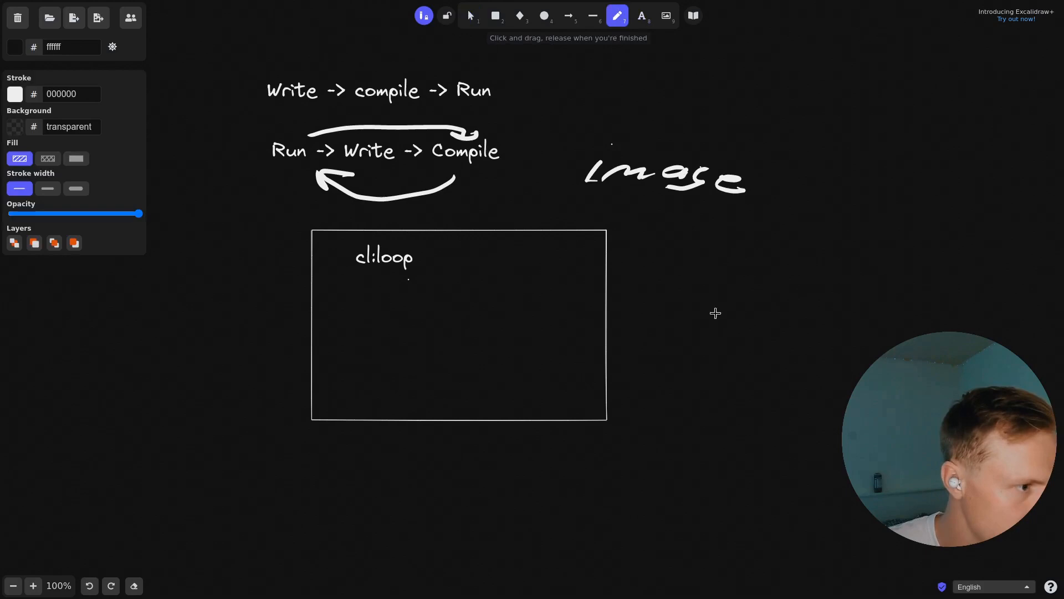
mouse_move(680, 238)
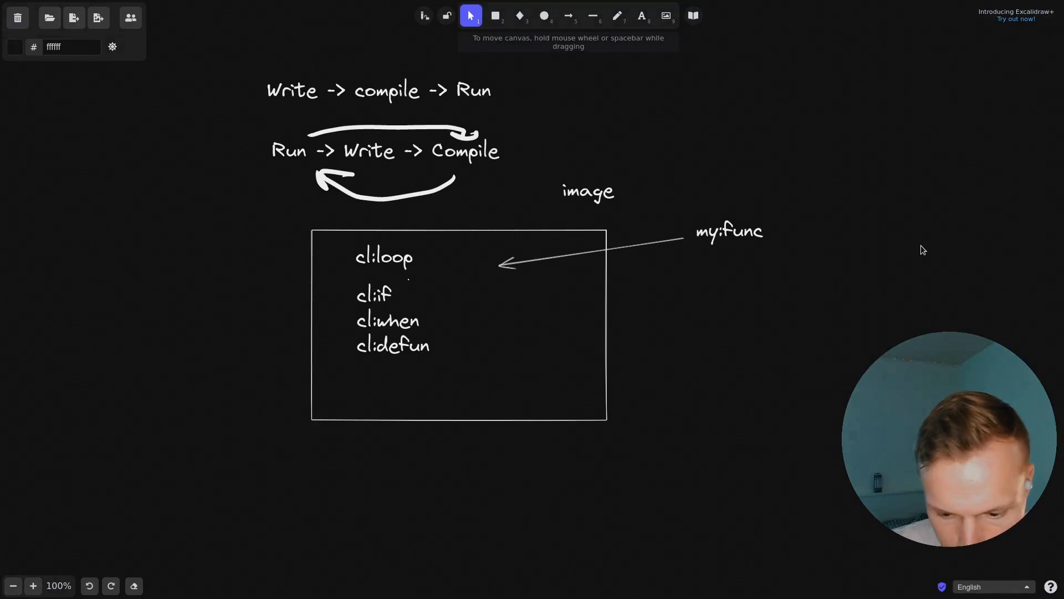
Move the my:func text into the rectangle beside the cl: entries.
drag(729, 231, 492, 300)
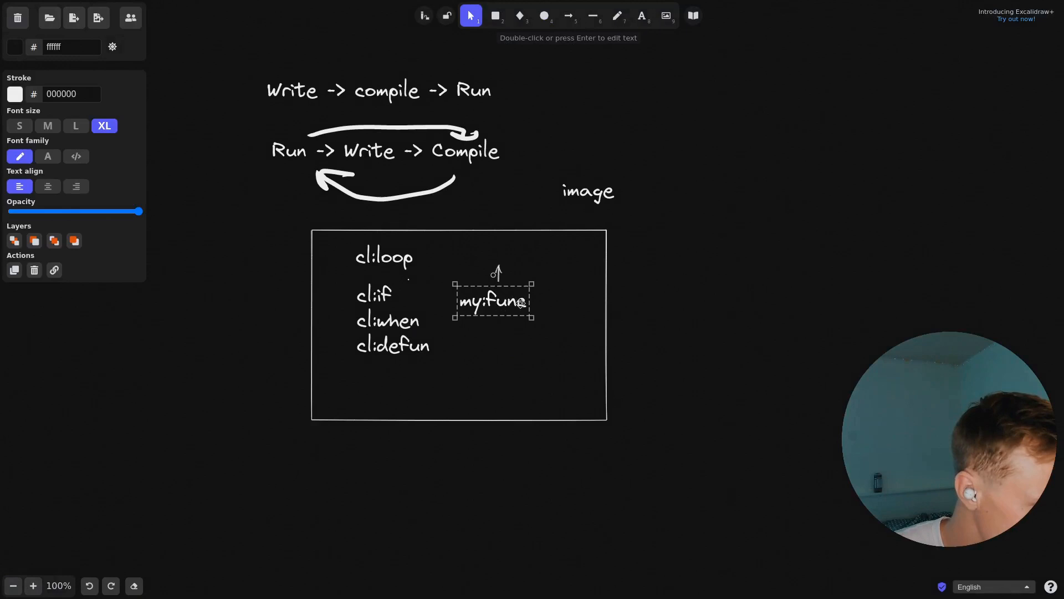
click(617, 15)
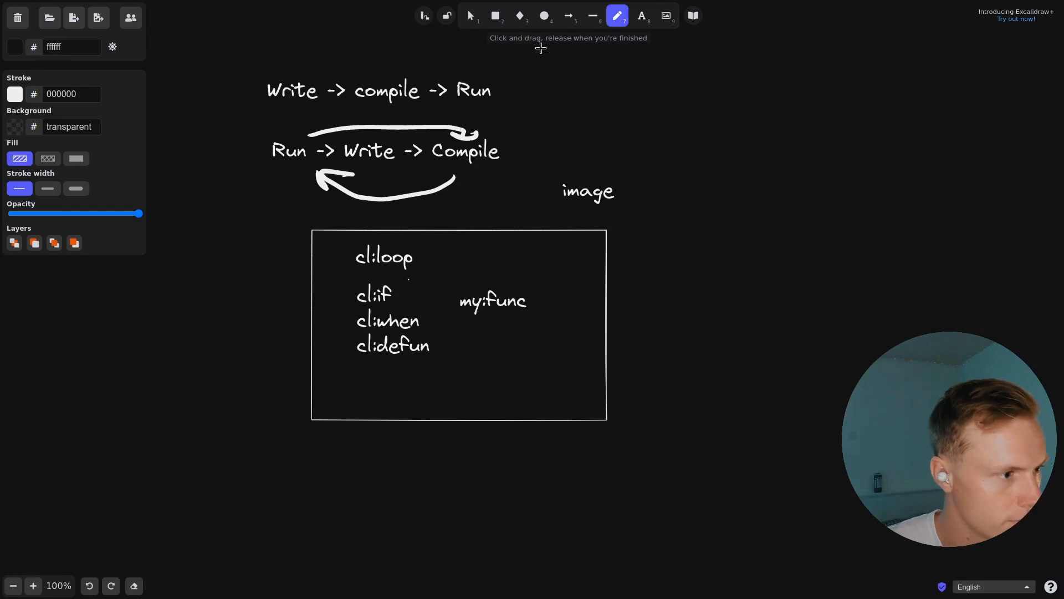
mouse_move(766, 314)
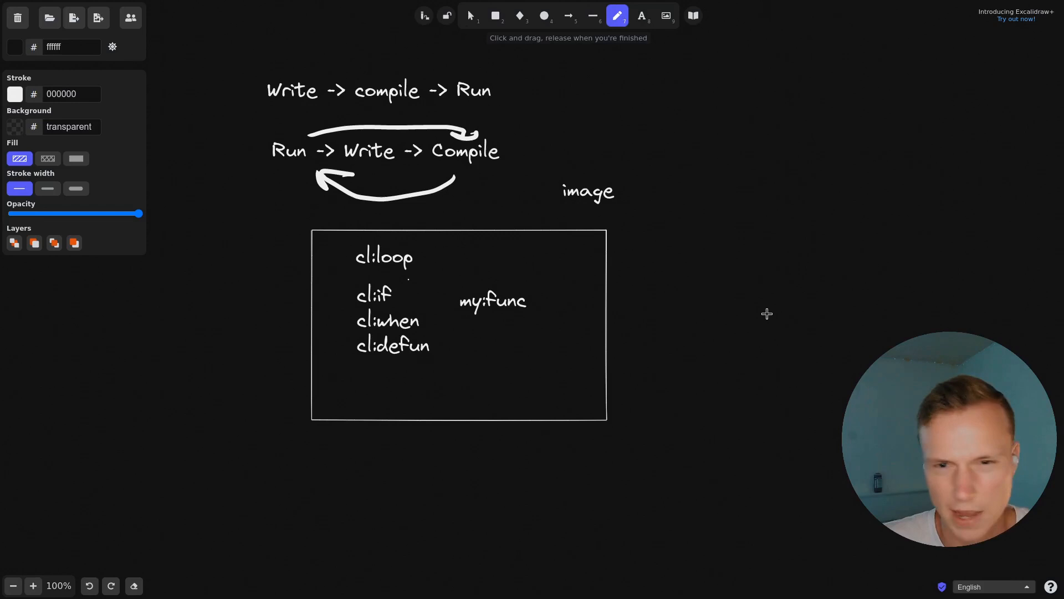
mouse_move(647, 293)
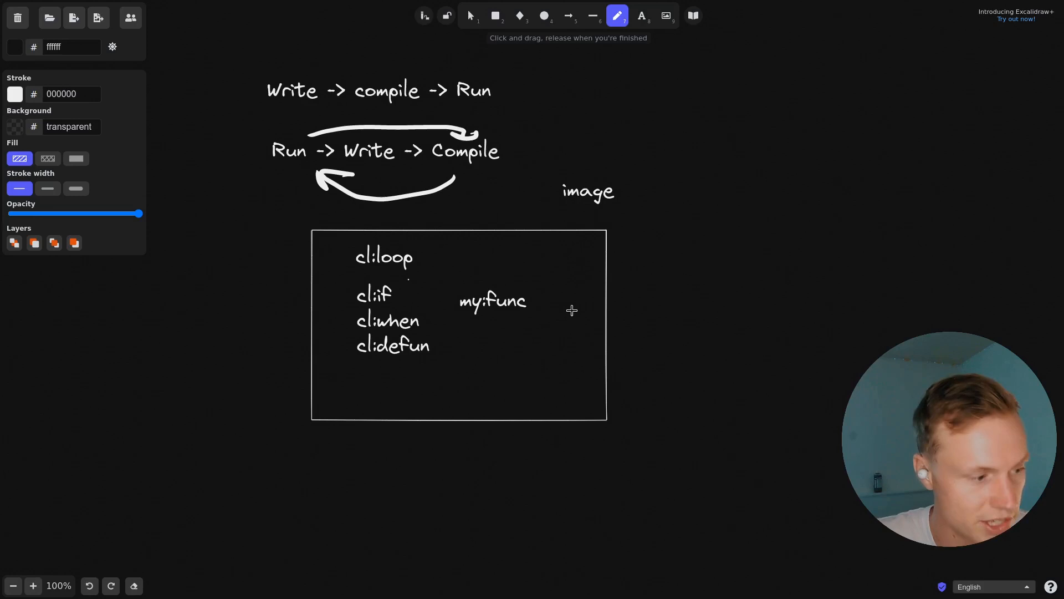
mouse_move(443, 236)
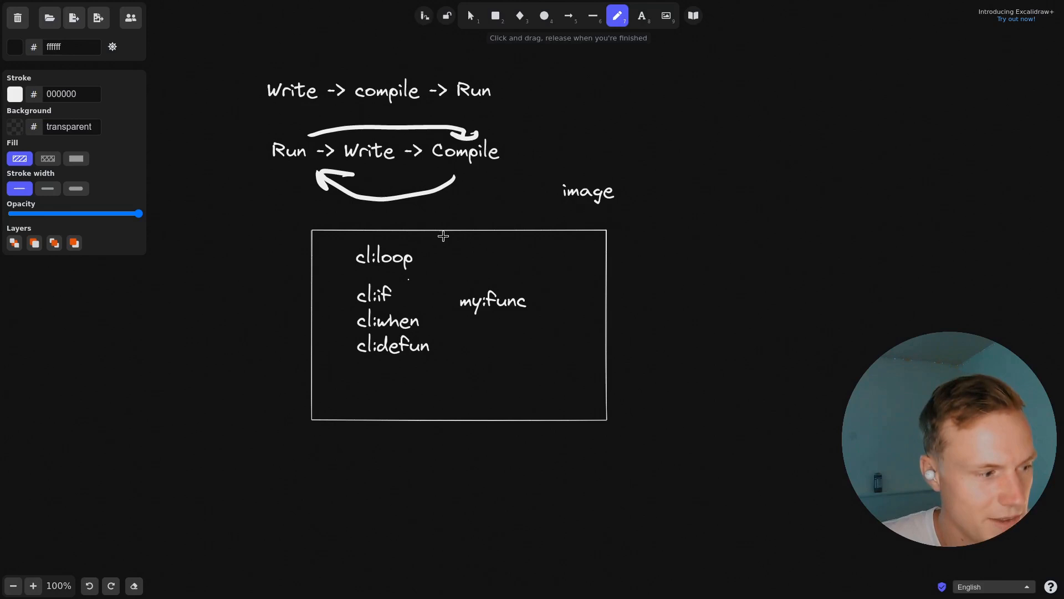
mouse_move(615, 325)
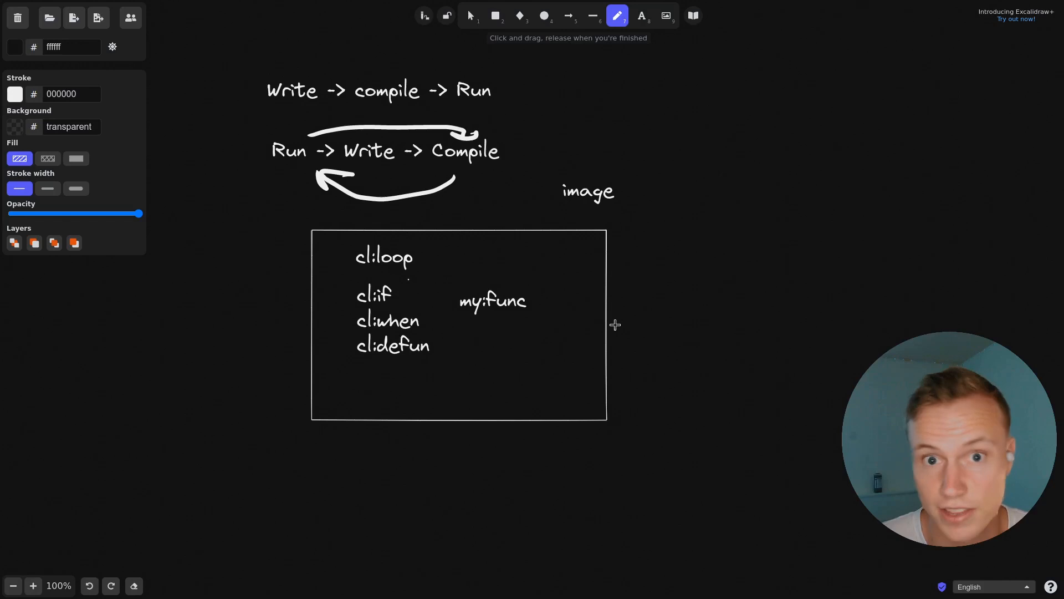
mouse_move(690, 148)
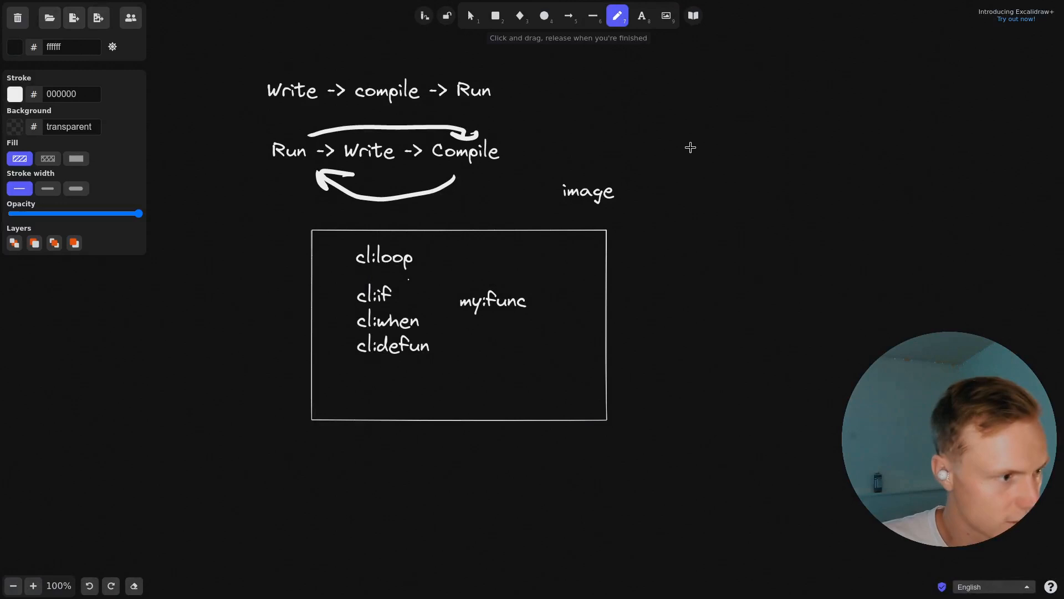
Select the image rectangle to resize it tightly around cl:loop, cl:if, cl:when, cl:defun, my:func.
click(473, 16)
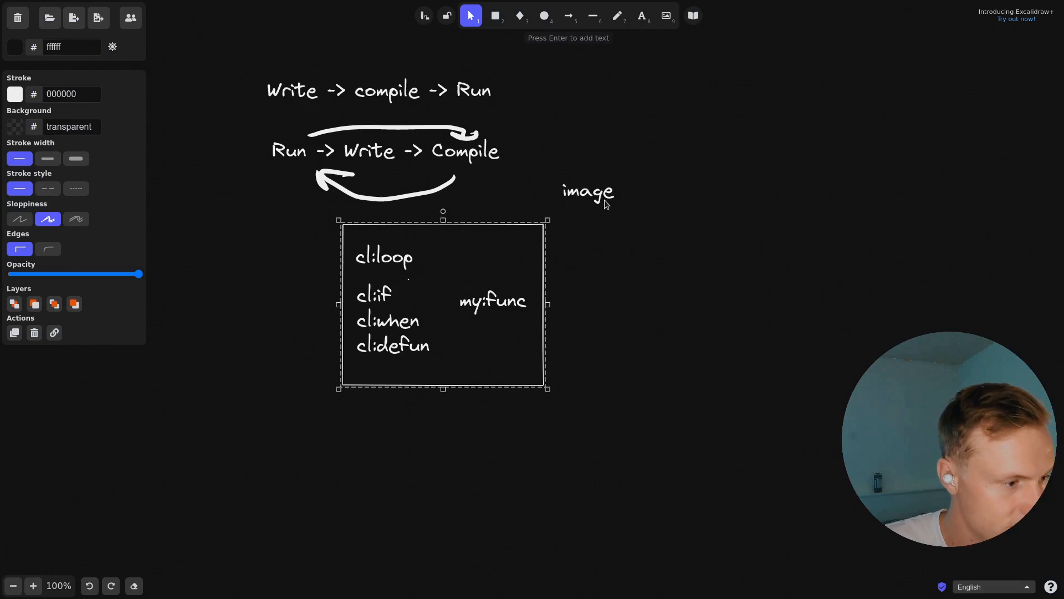
Draw an arrow out of the image box and a second rectangle to its right.
drag(531, 266, 728, 272)
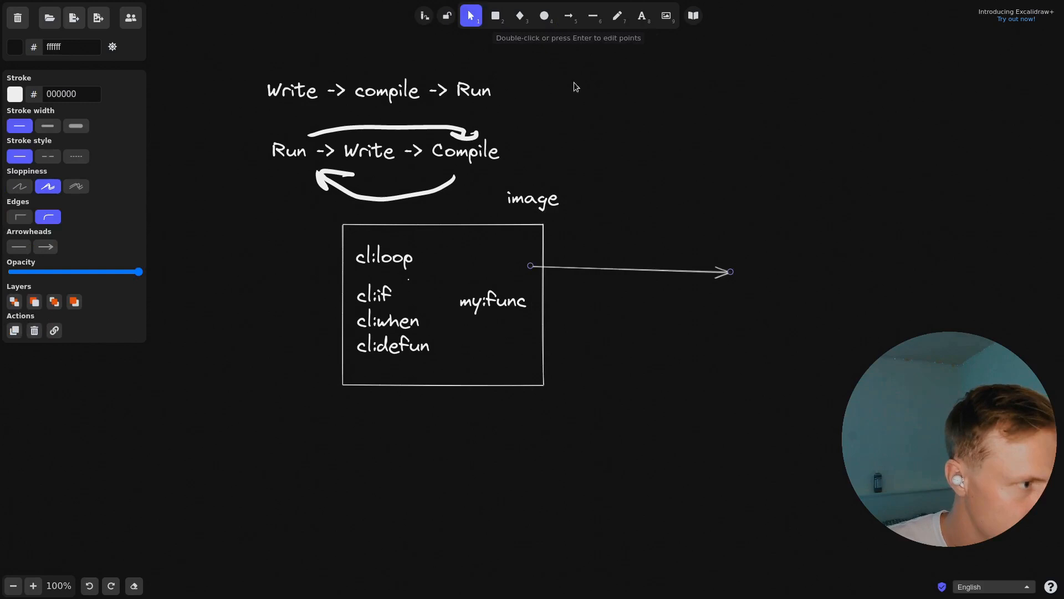
drag(750, 220, 949, 397)
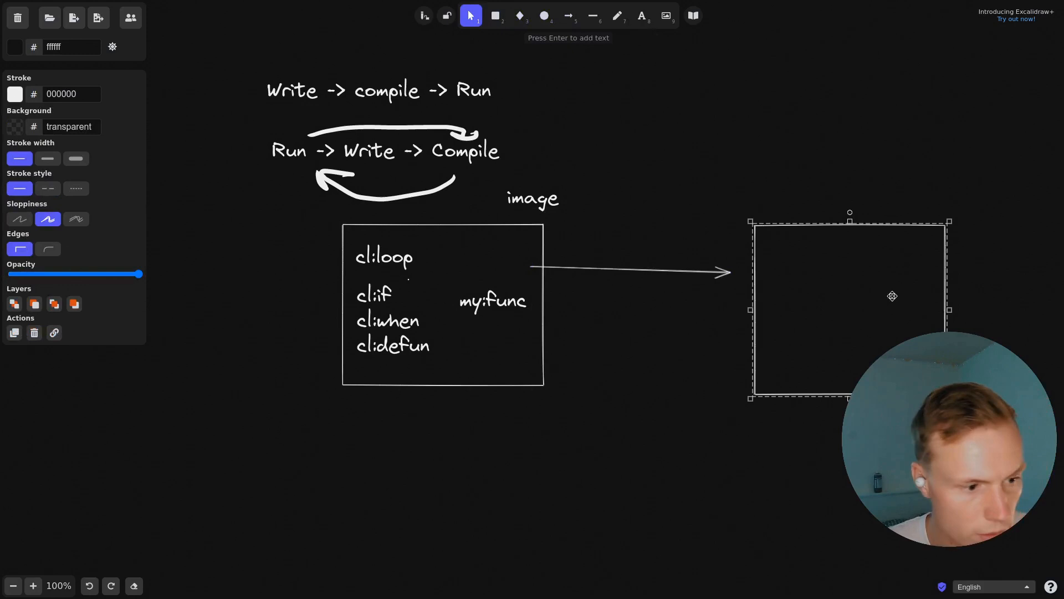
click(384, 257)
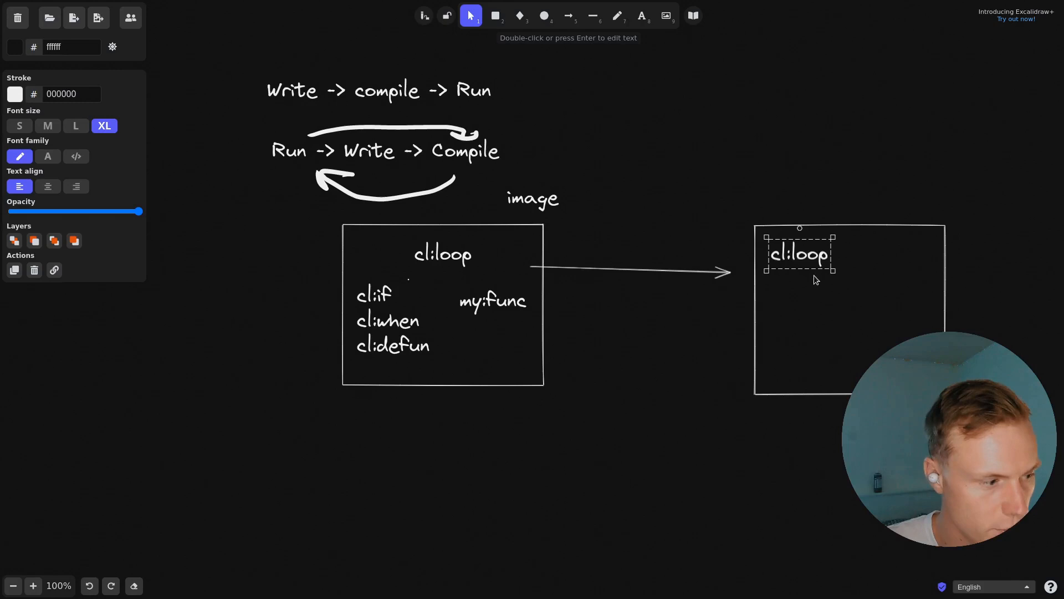
mouse_move(851, 315)
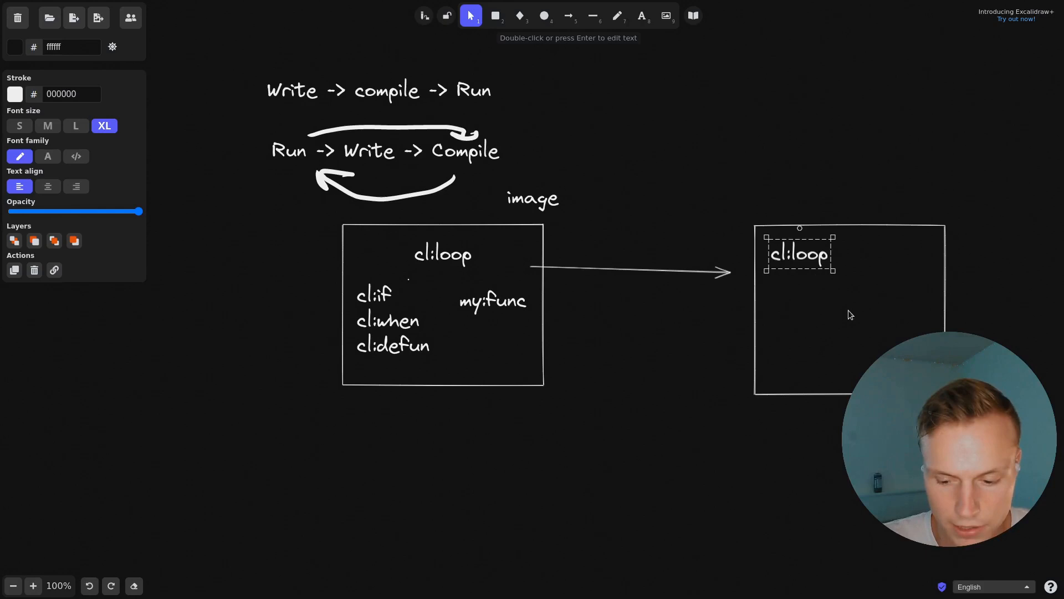
mouse_move(813, 313)
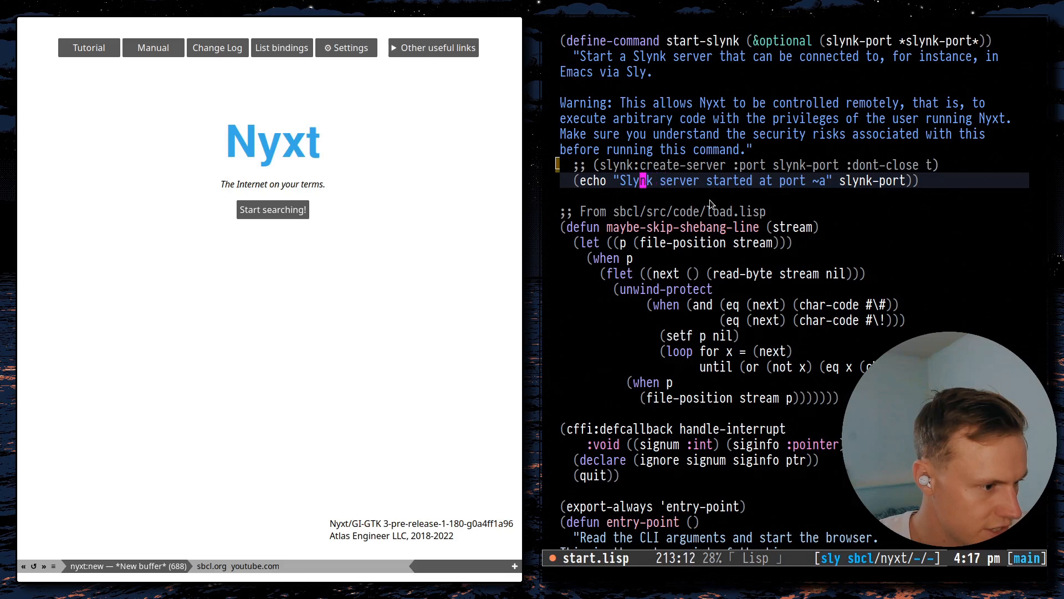
Type 'hello world' into the Emacs buffer while editing start-slynk.
text(hello world)
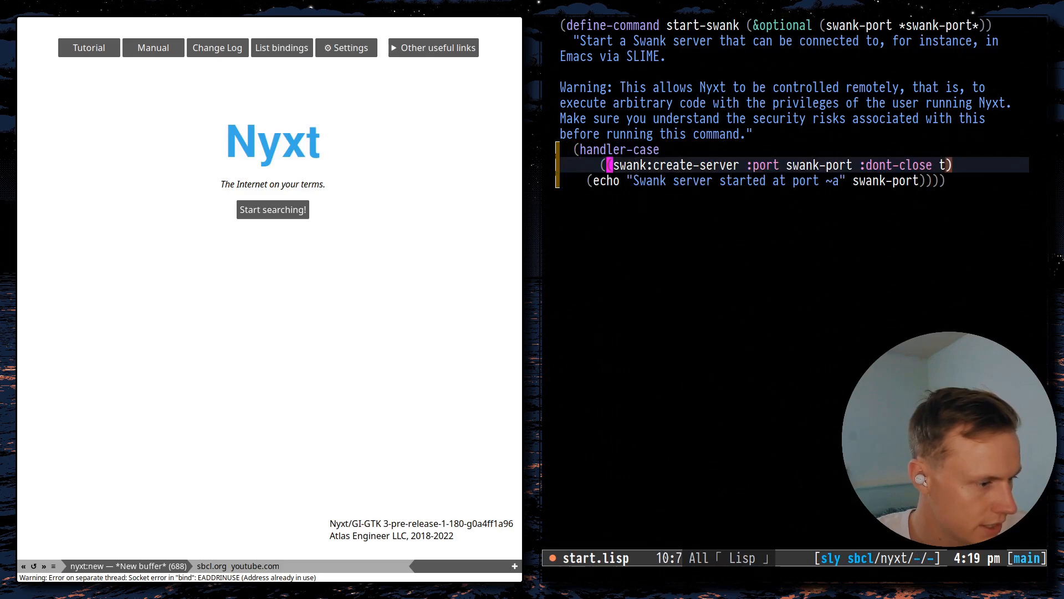
Insert '(progn' and an '(error ()' clause around the create-server and echo forms.
text((progn)
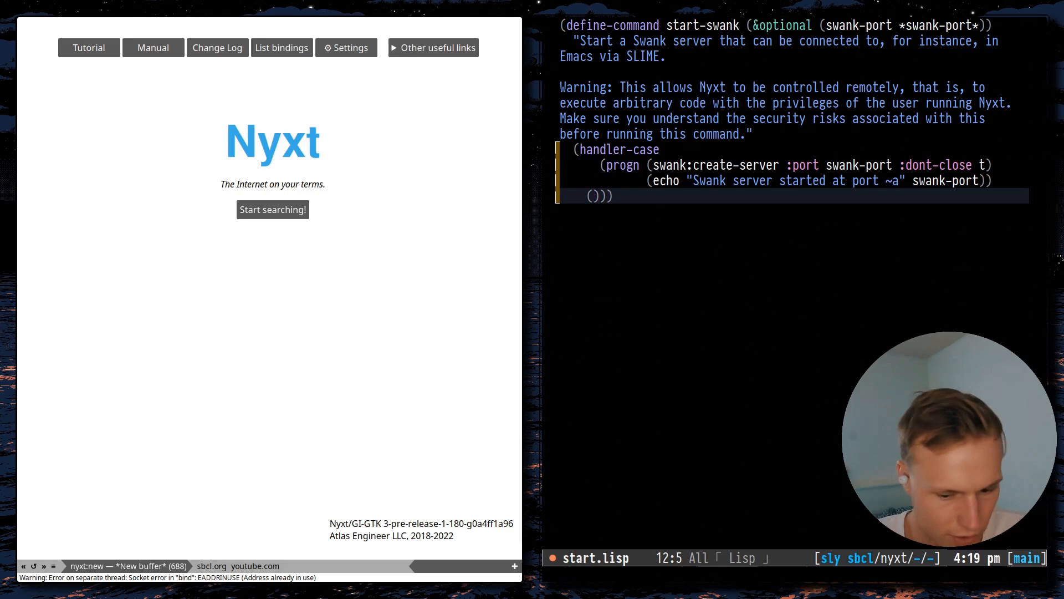
text((error ())
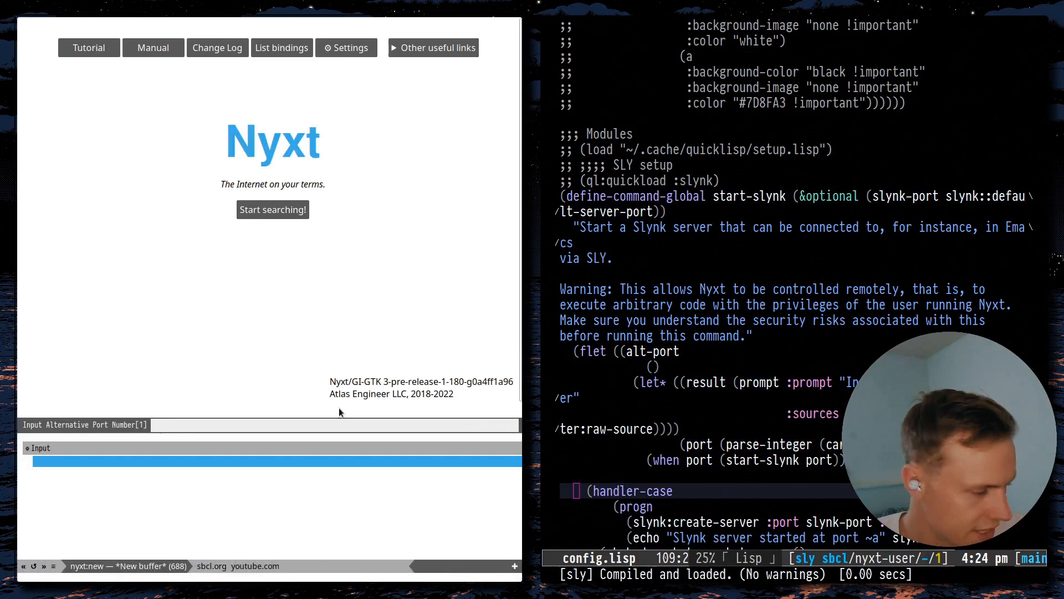
Enter 4002 at the Input Alternative Port Number prompt and confirm it.
text(4002)
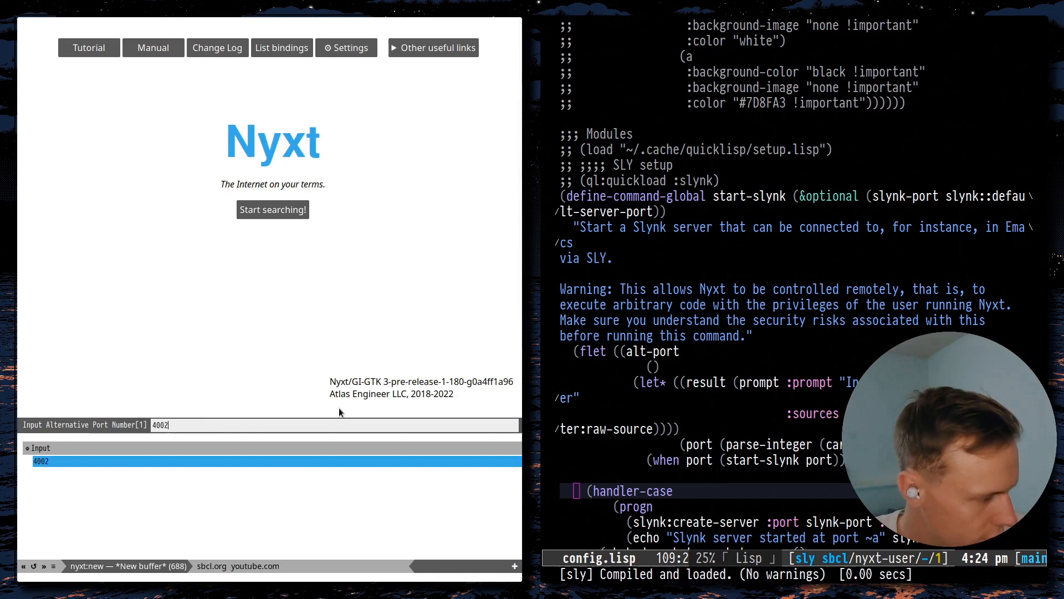
key(Return)
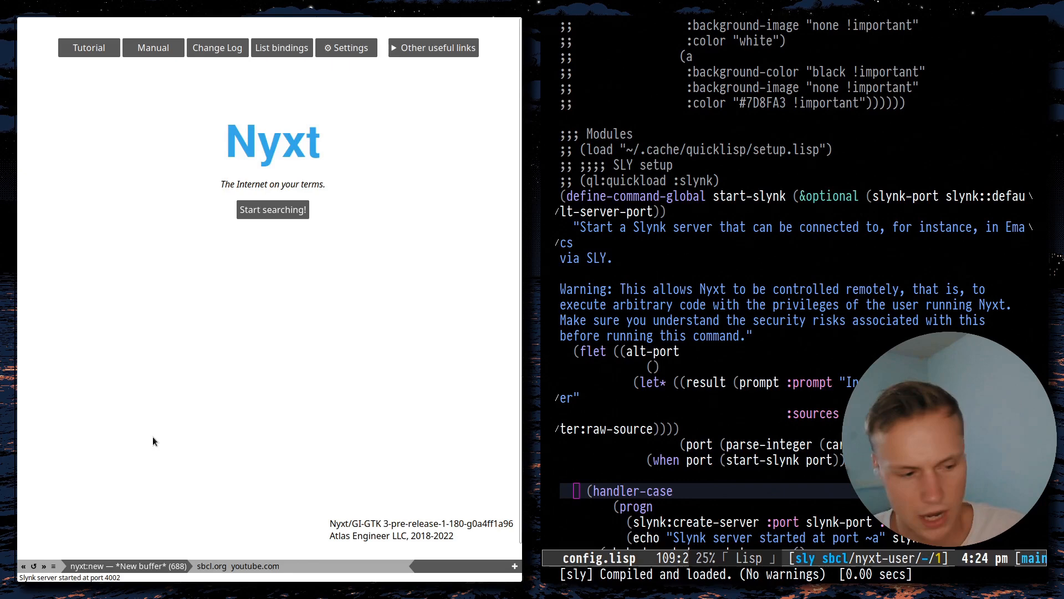